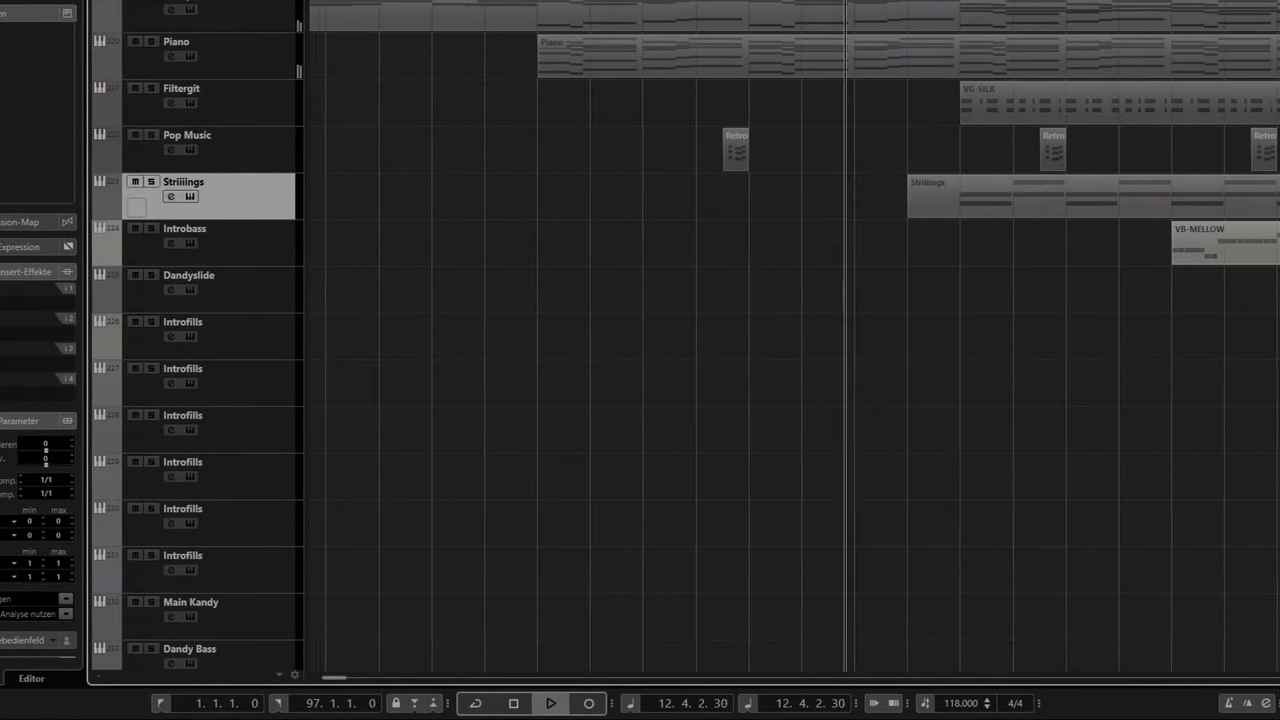
- Switch Beatmaker Kandy from the Vision kit and Crunch mix to the Nostalgia kit and Dense mix
scroll("right", 3)
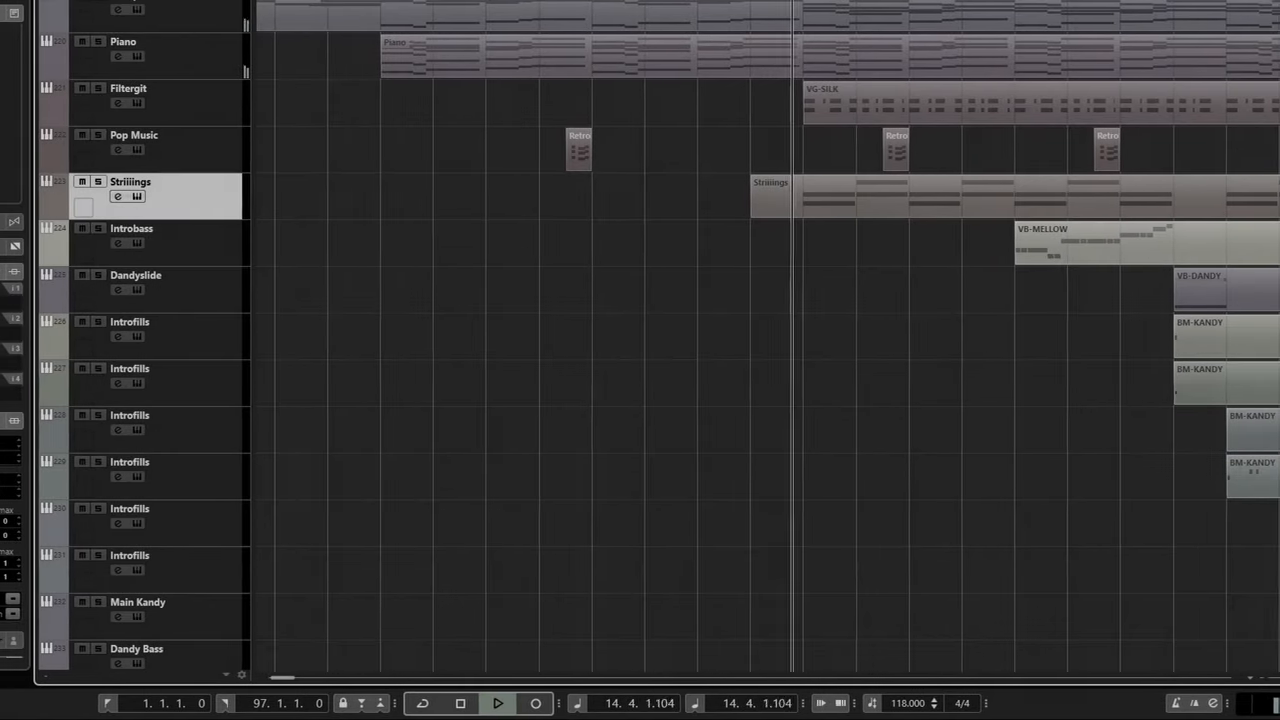
left_click(496, 704)
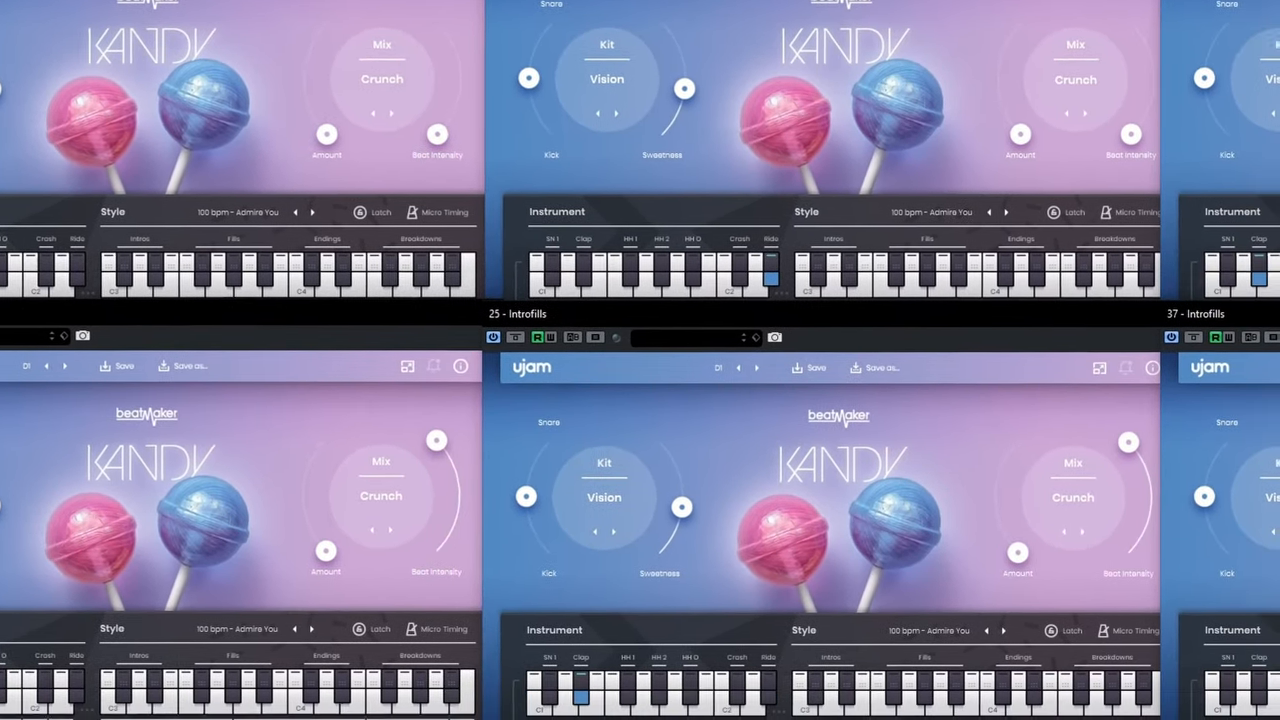
scroll("down", 3)
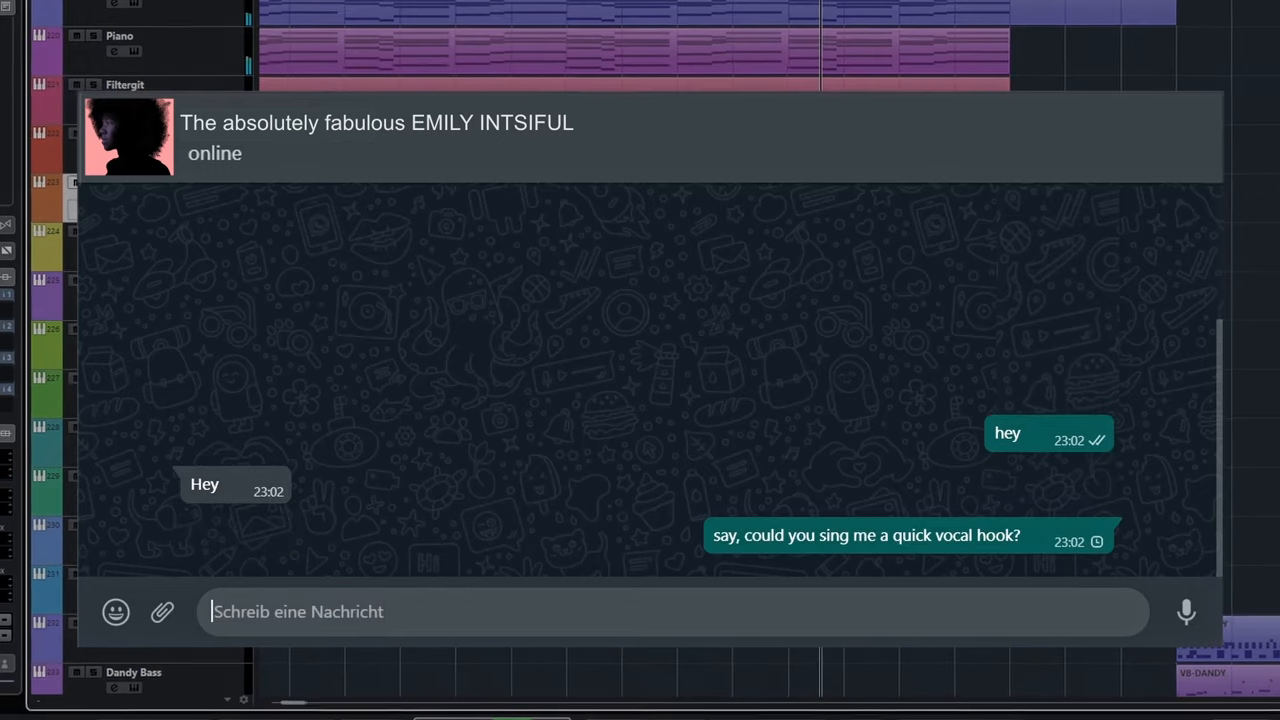
type("dont know...any")
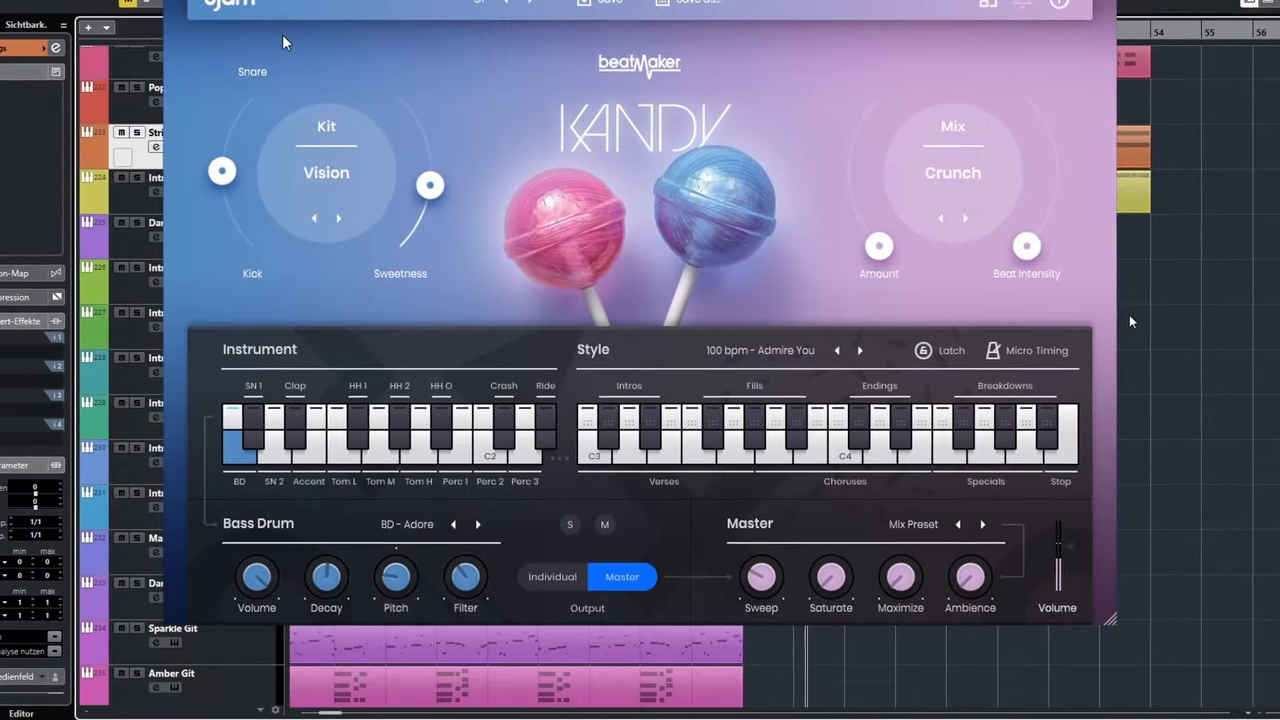
left_click(326, 172)
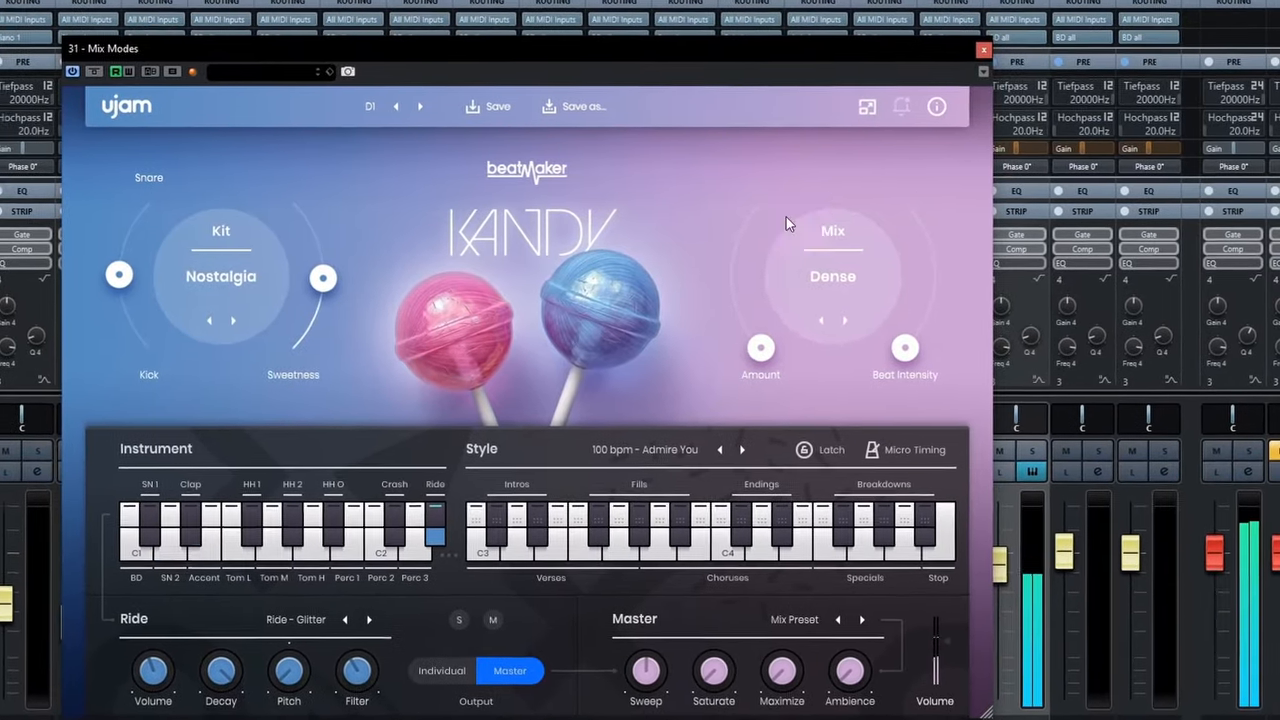
left_click(832, 276)
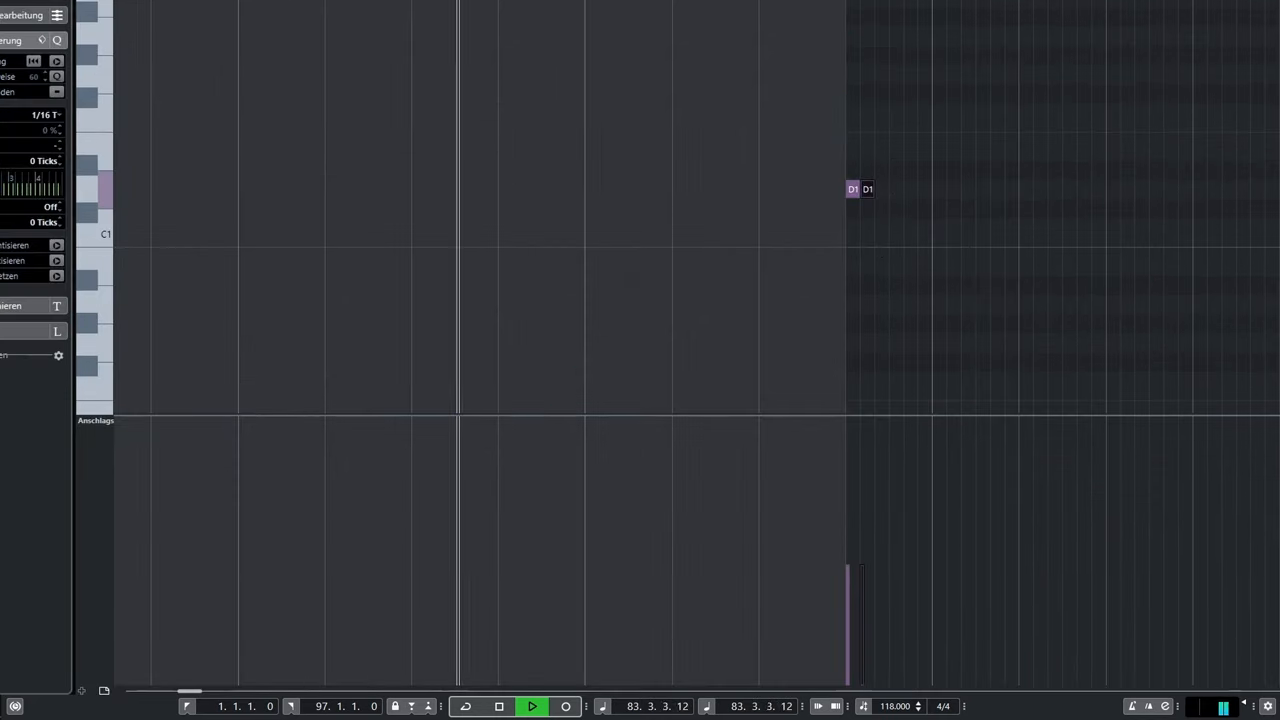
- Paint a continuous run of repeating D1 notes across the bars in the Key Editor
left_click_drag(856, 188, 1270, 188)
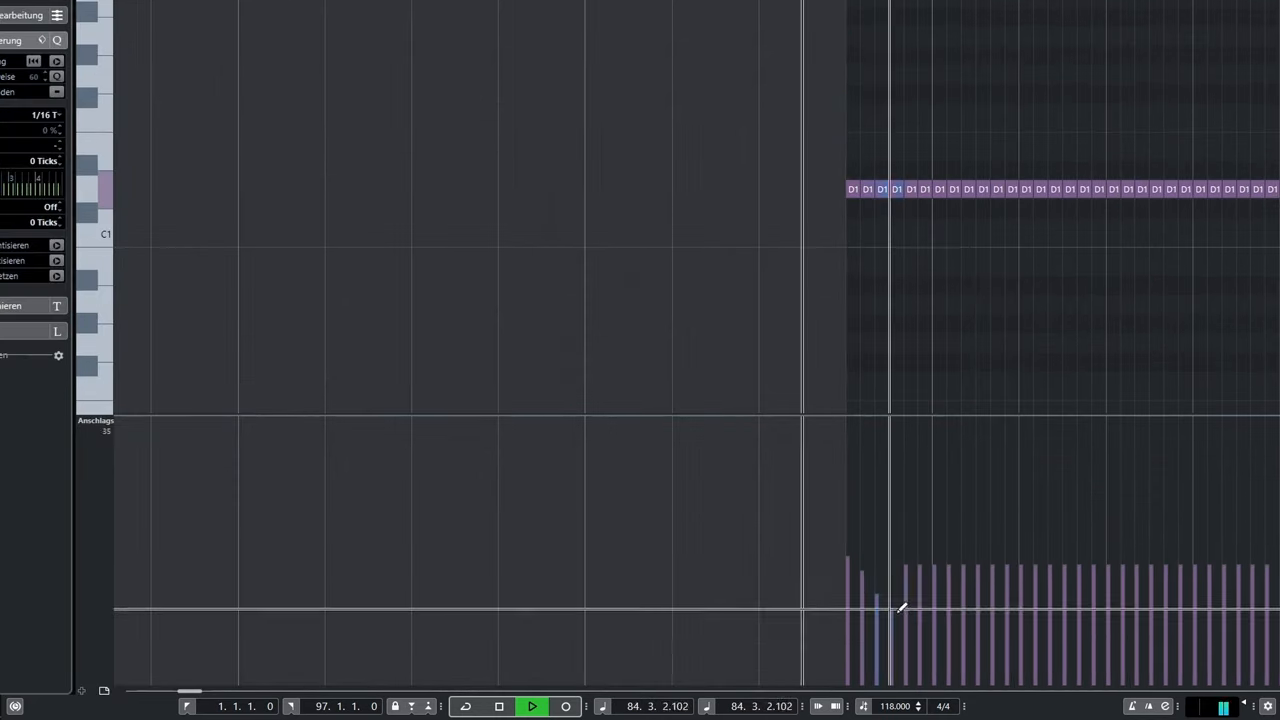